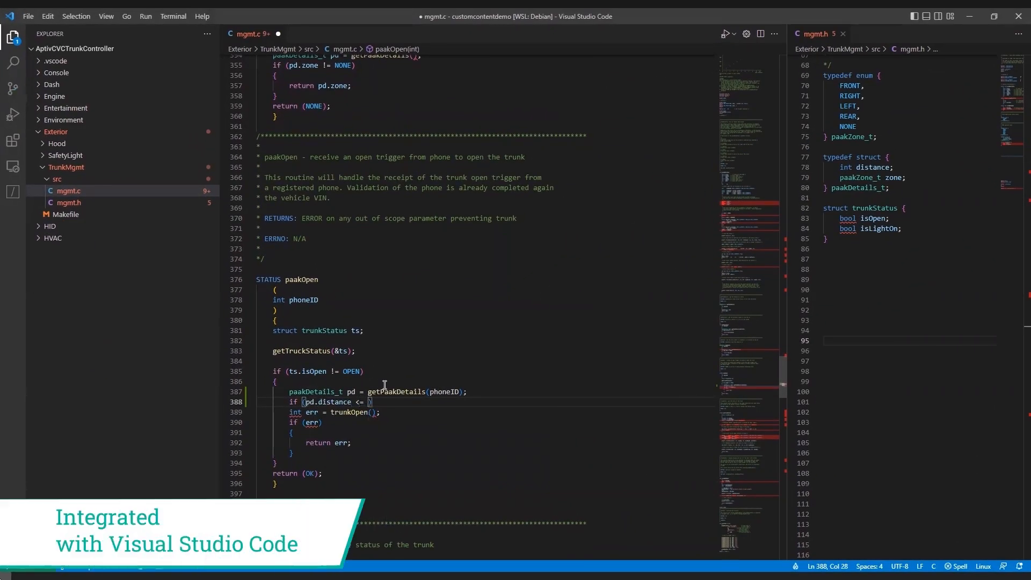
Step: Extend the paakOpen condition to pd.distance <= 3.0 && pd.zone == REAR and select the trunkOpen block for braces
type("3.0 && pd.zone == R")
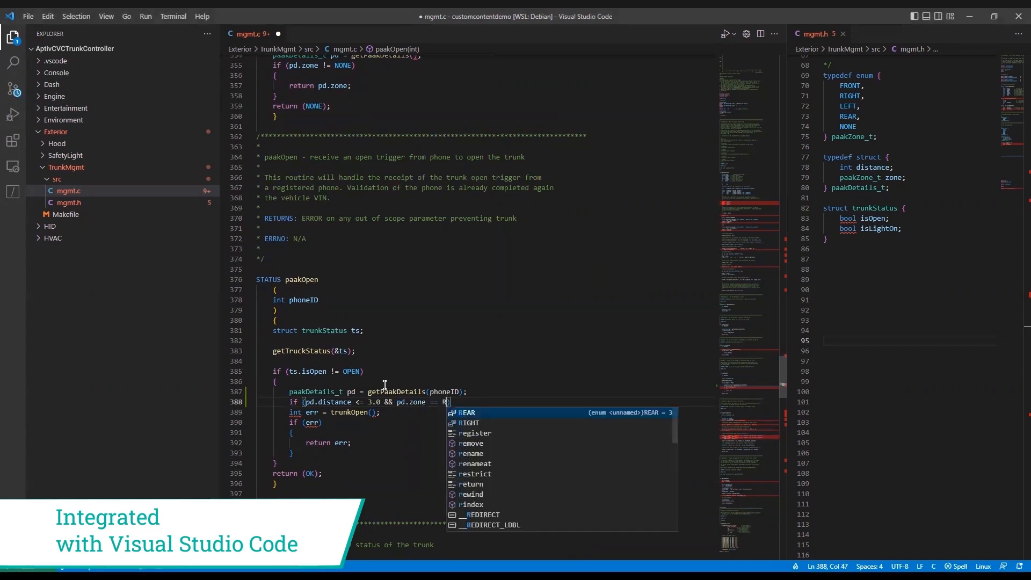
key("Enter")
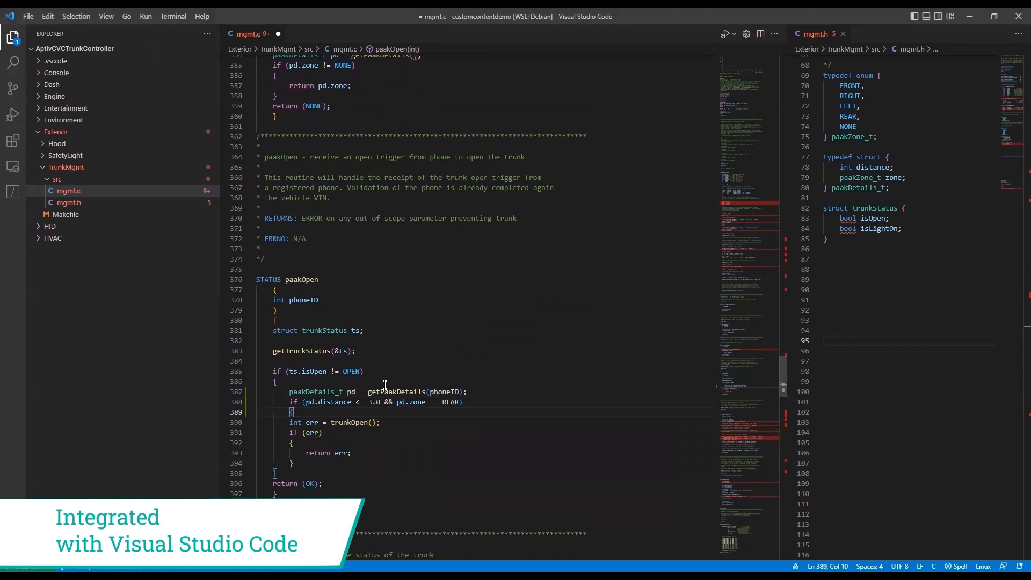
left_click_drag(291, 422, 295, 462)
type("}")
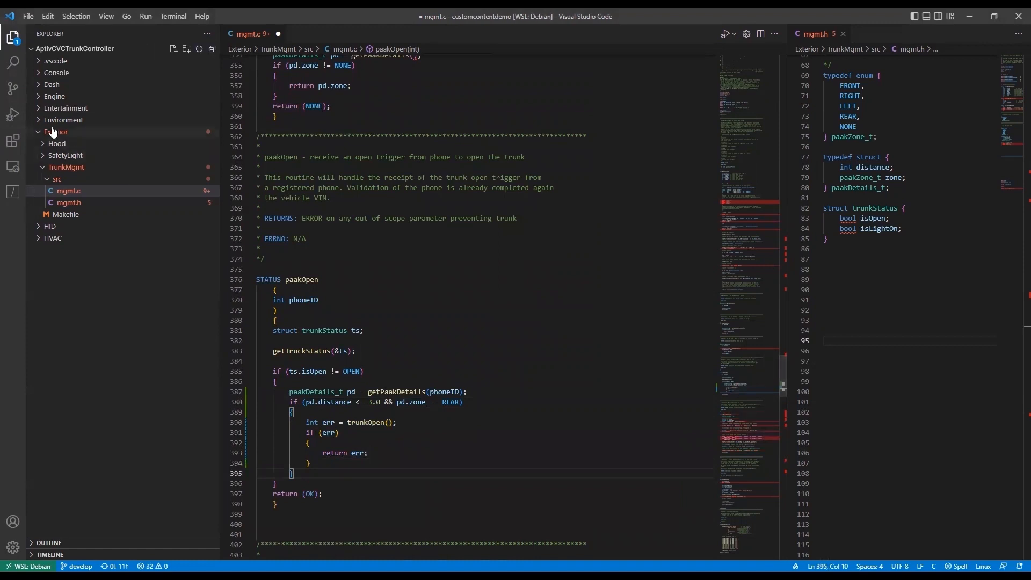
Step: Request the Coverity Static Analysis download from the Gallery, hitting the login-required notice
left_click(13, 88)
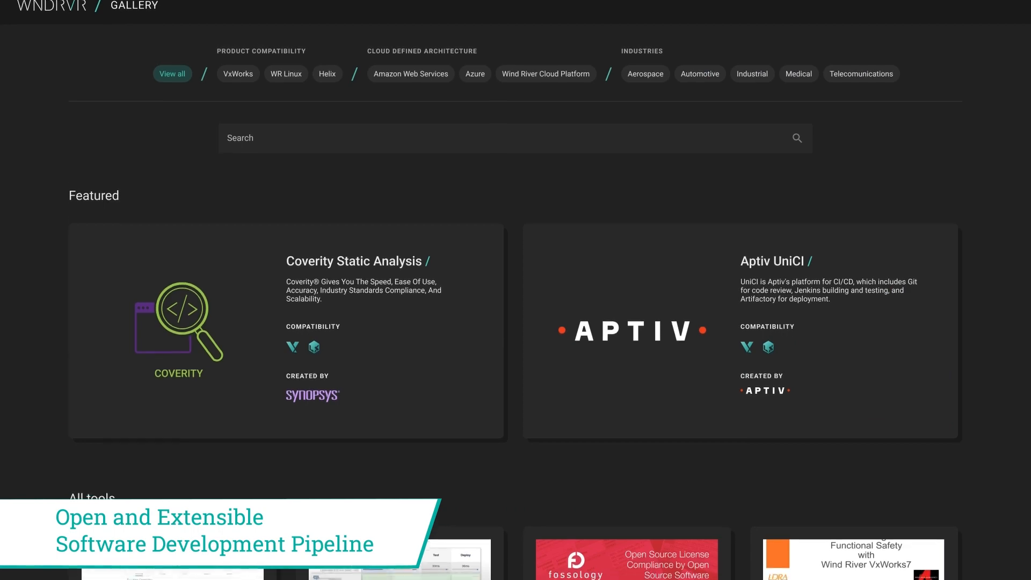
scroll("down", 3)
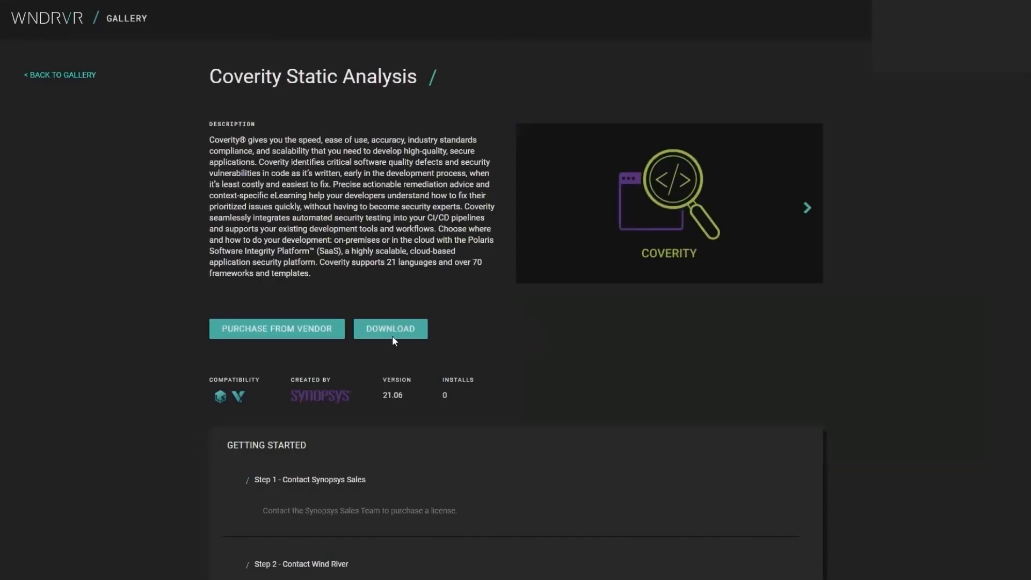
left_click(389, 332)
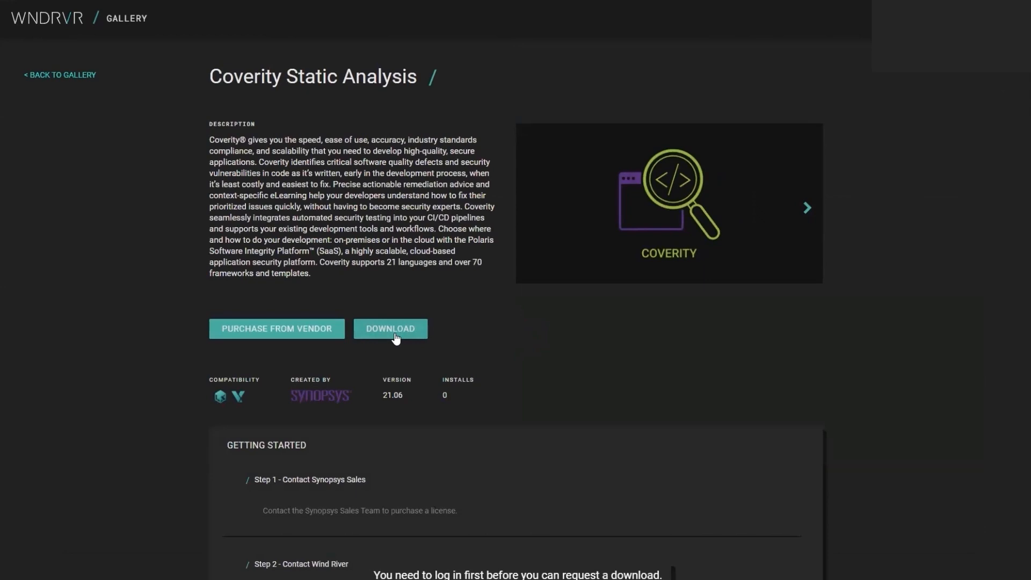
left_click(390, 329)
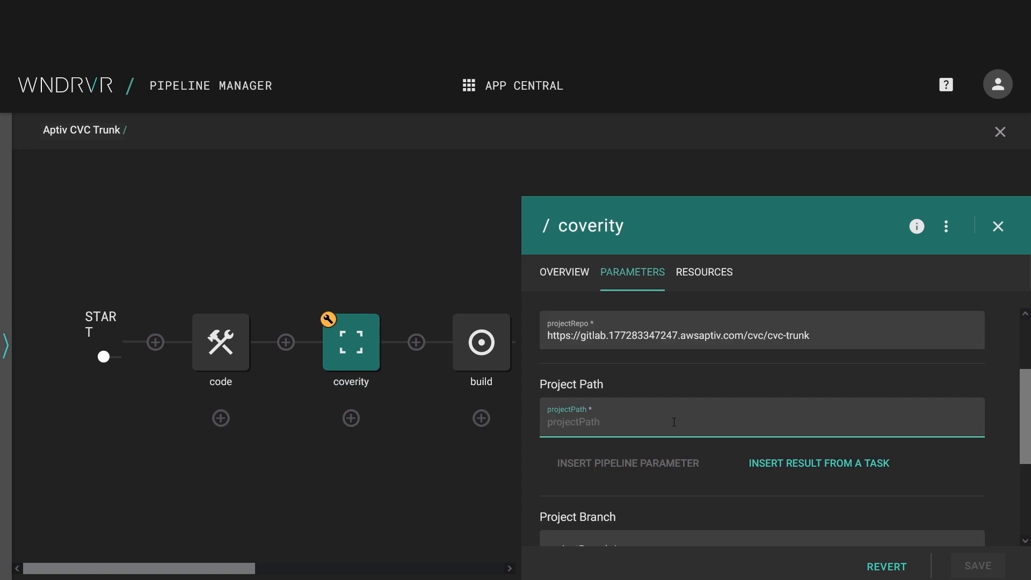
Step: Save the coverity task with path / and branch release_2023 and return to the pipeline view
left_click(976, 566)
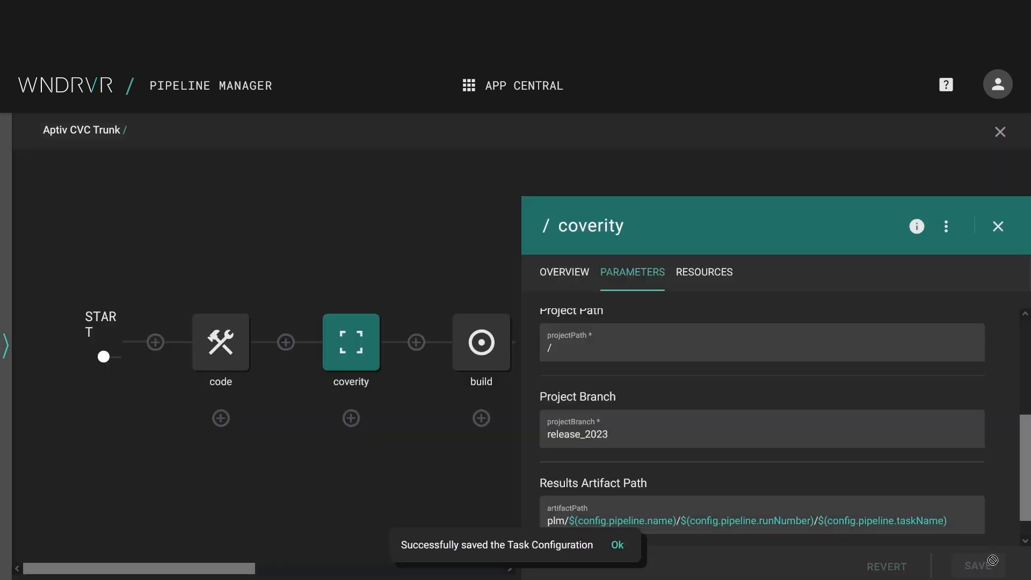
left_click(998, 226)
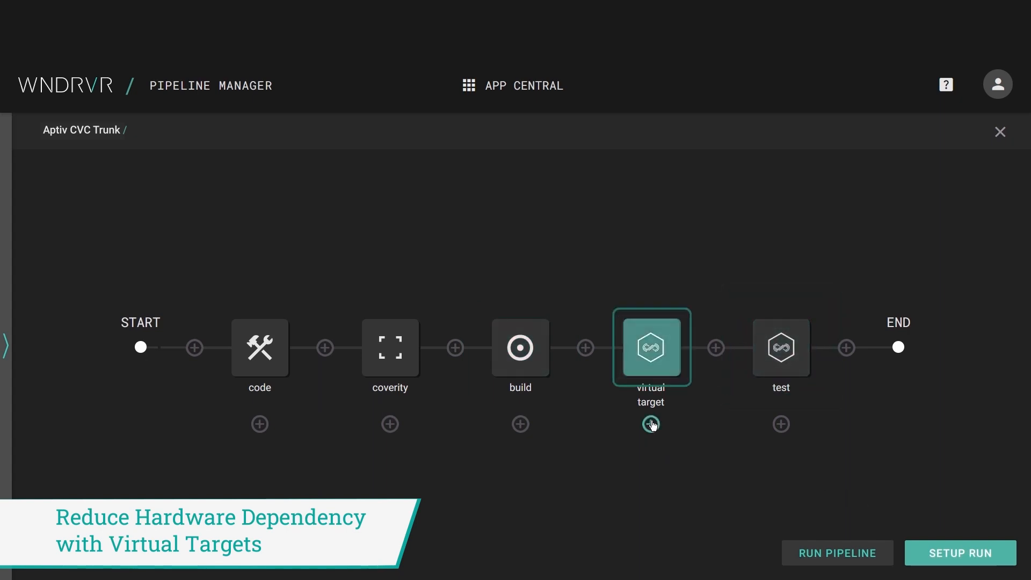
Step: Add a Virtual Target @ 1.0.0 task from the Test category in parallel with the virtual target step
left_click(651, 425)
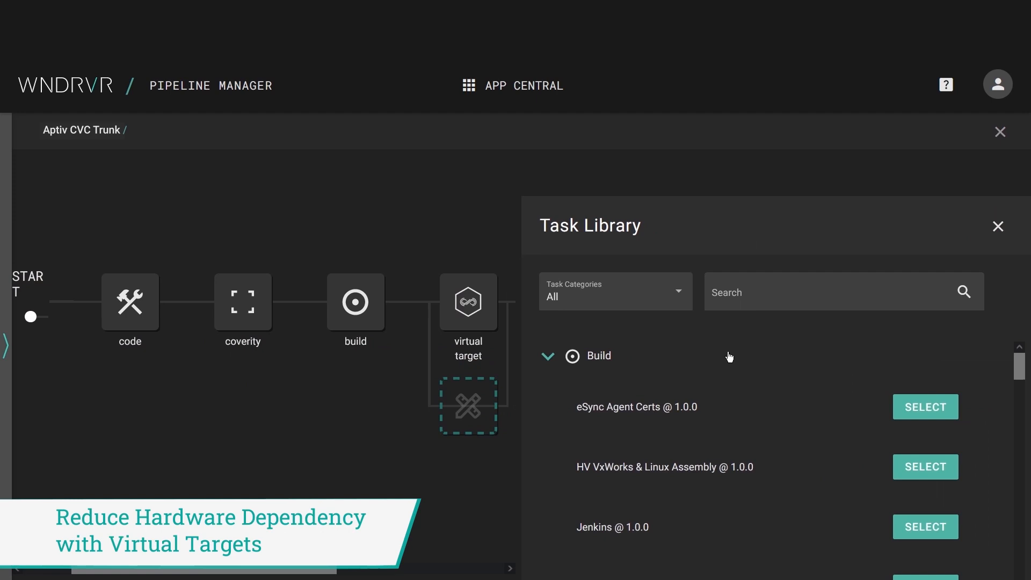
left_click(614, 292)
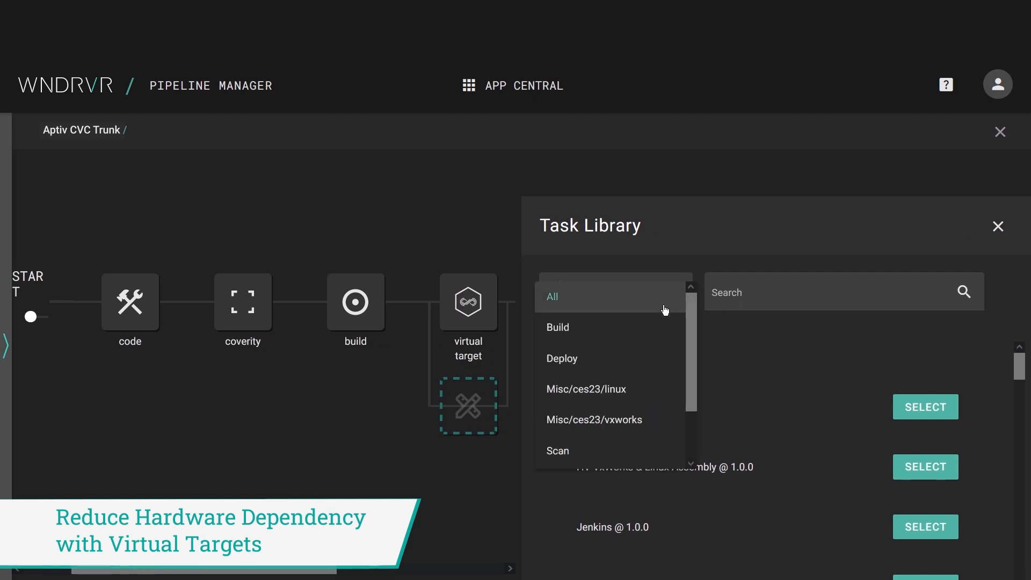
scroll("down", 3)
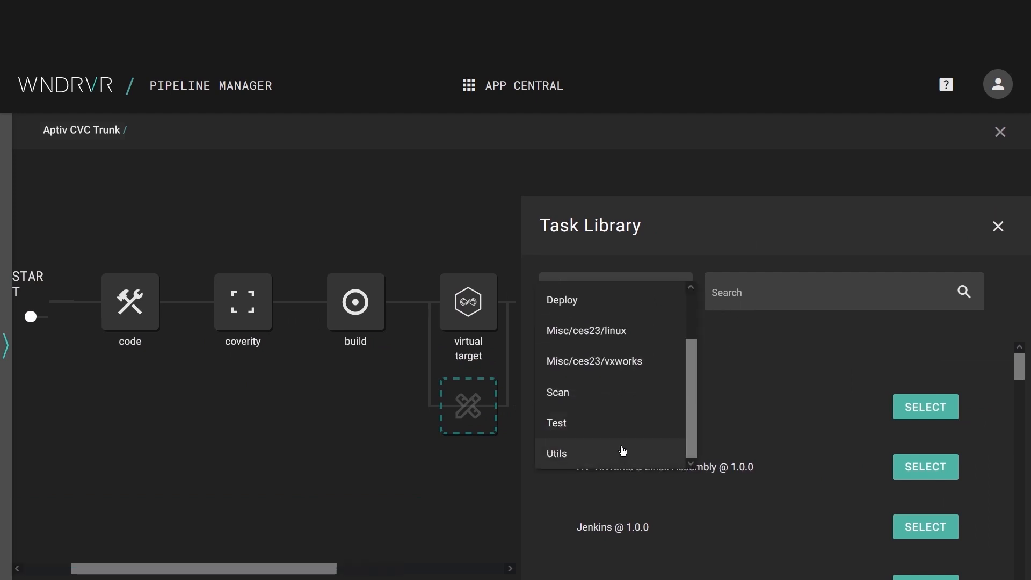
mouse_move(630, 423)
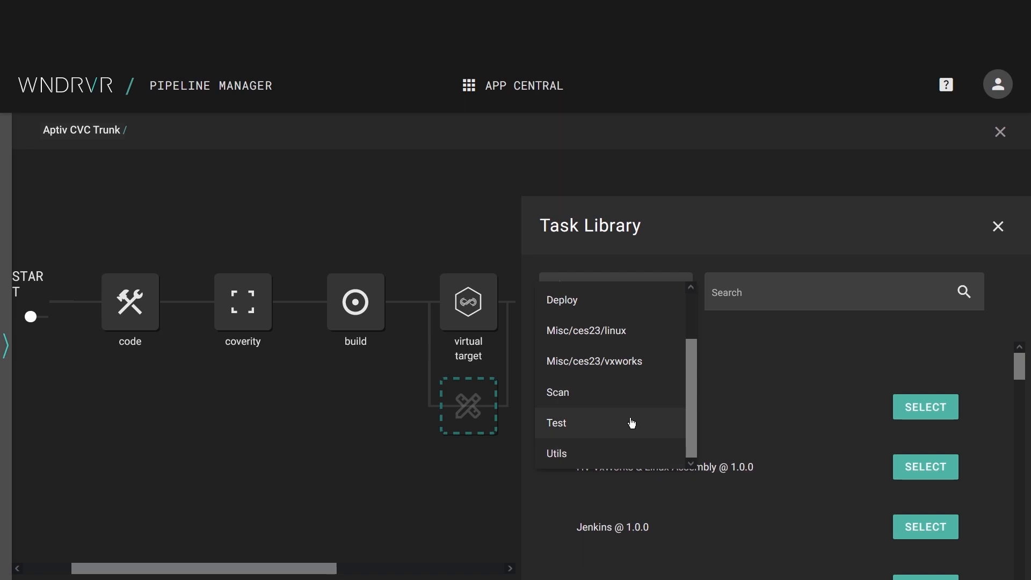
left_click(557, 423)
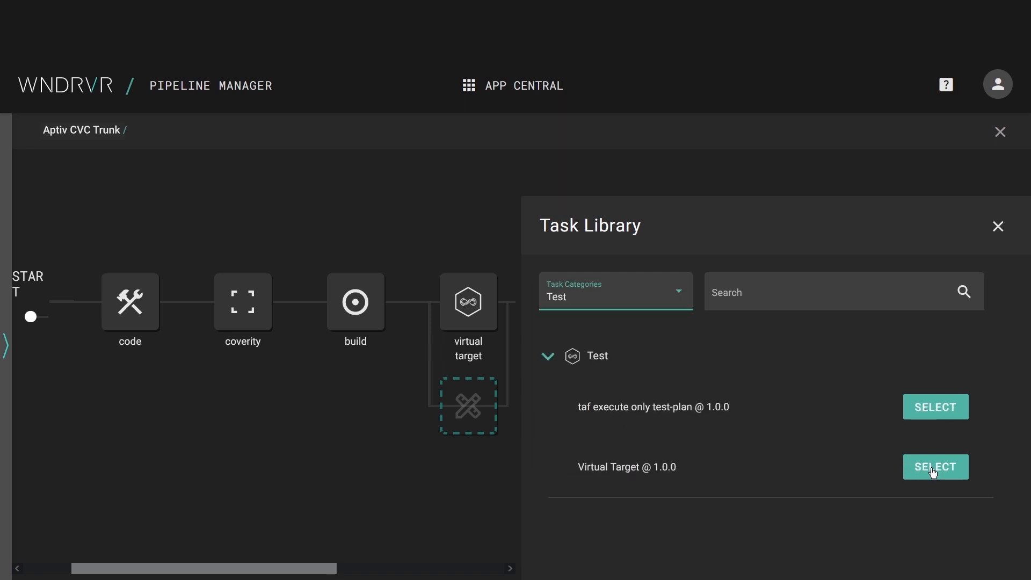
left_click(934, 467)
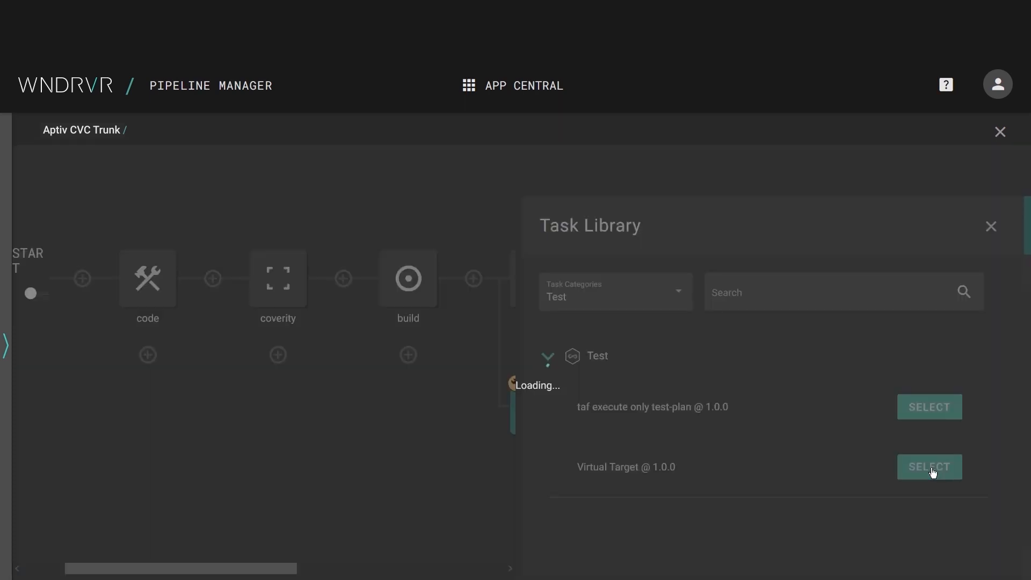
left_click(929, 467)
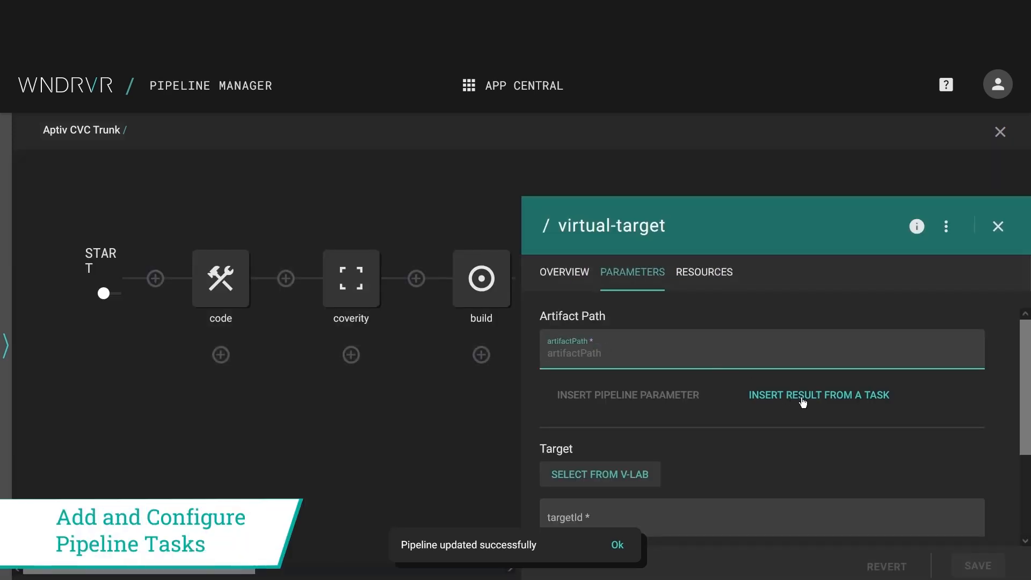
Step: Set the new target's Artifact Path to the build task's artifactPath result and run the pipeline
left_click(818, 394)
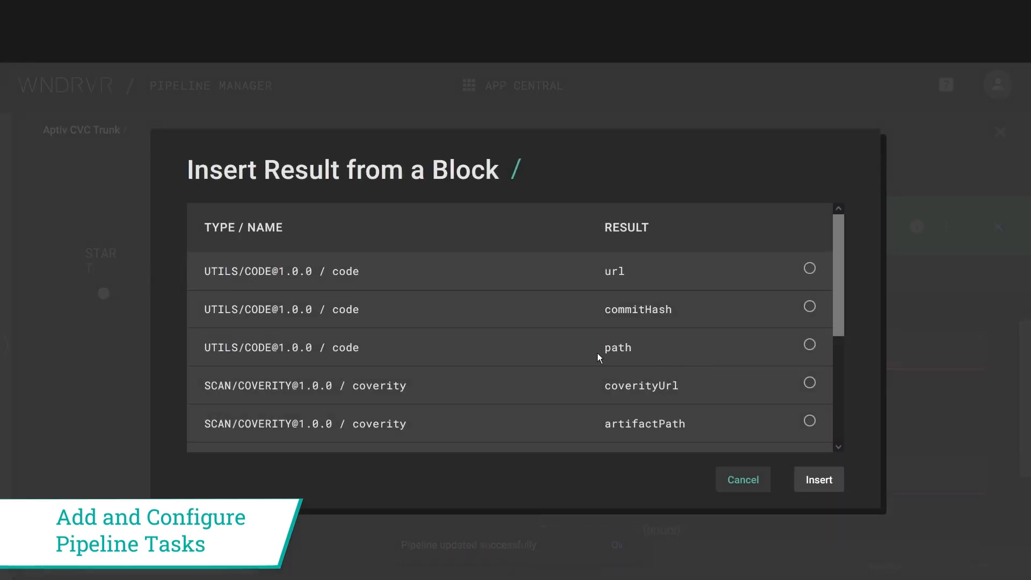
scroll("down", 3)
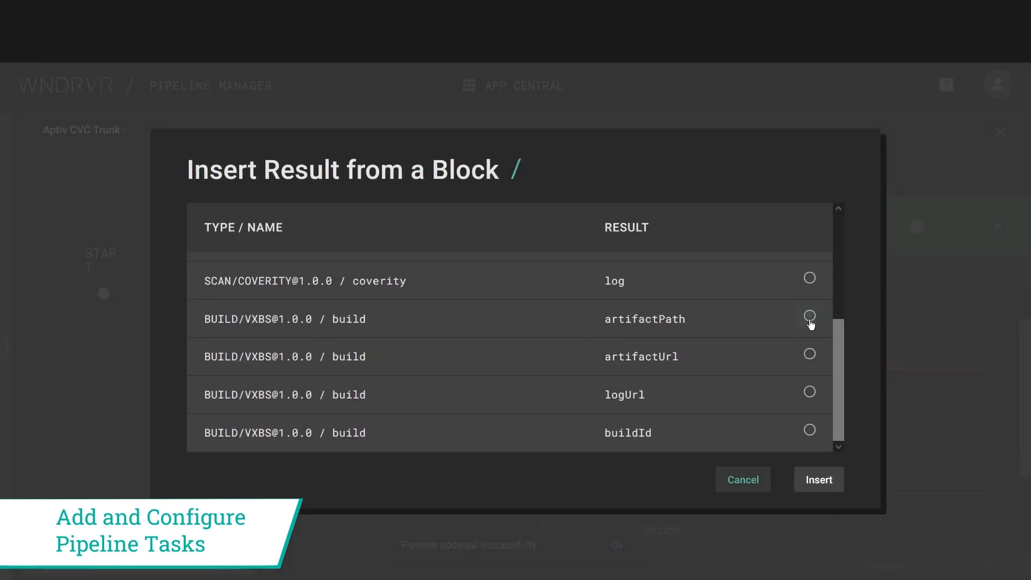
left_click(810, 316)
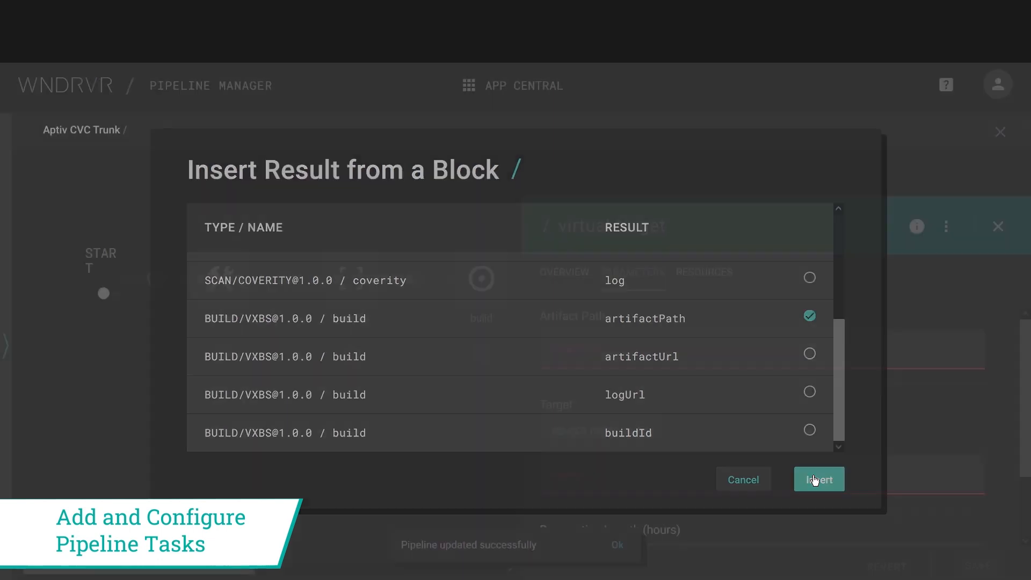
left_click(819, 479)
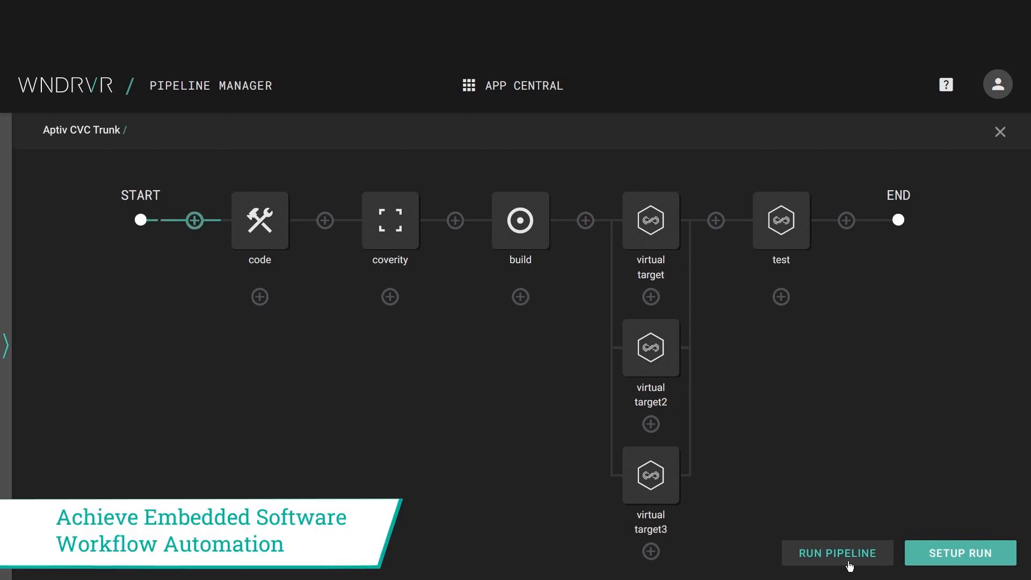
left_click(258, 219)
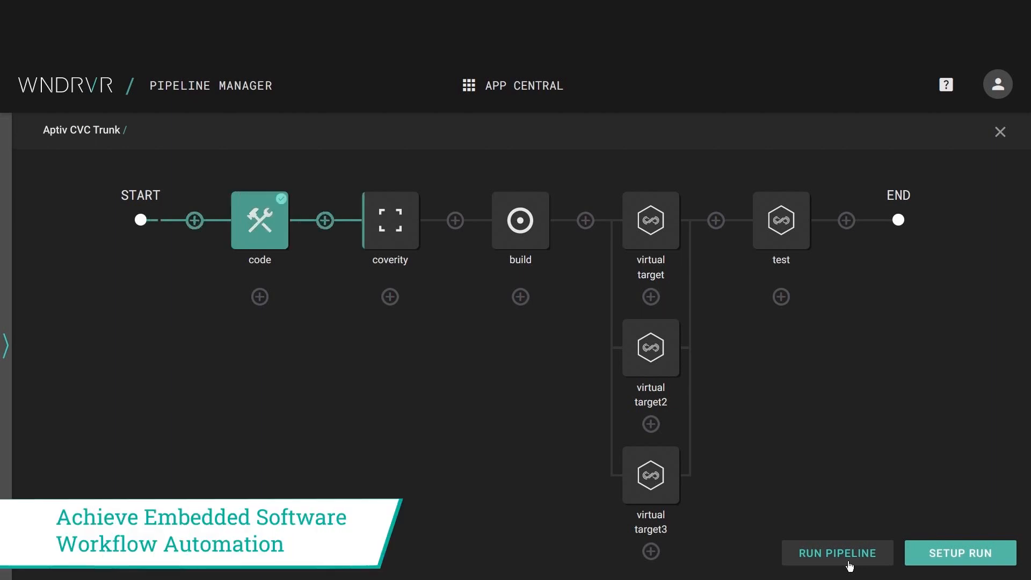